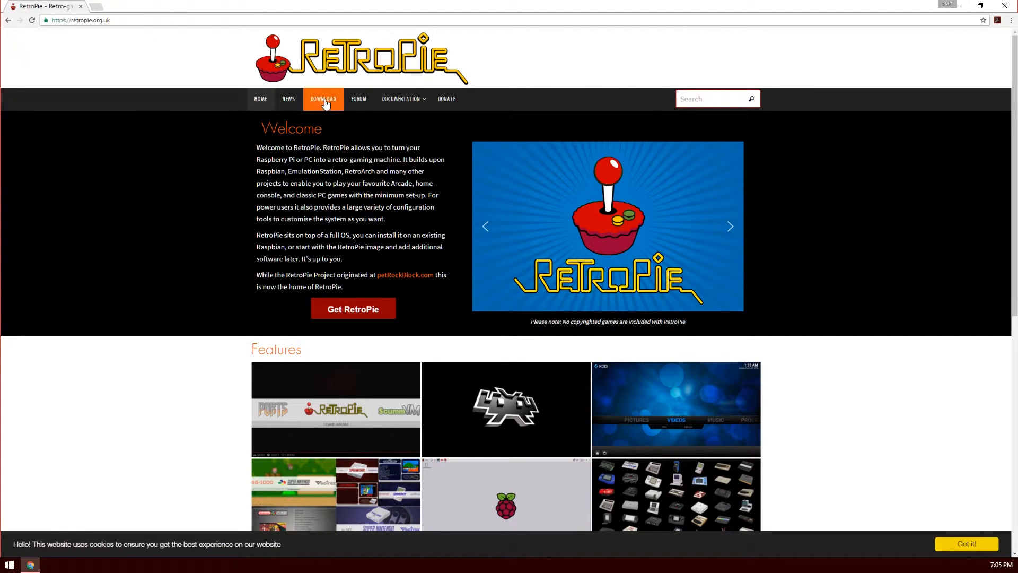
# Start downloading the RetroPie pre-made image for Raspberry Pi 0/1 from the download page.
pyautogui.click(323, 99)
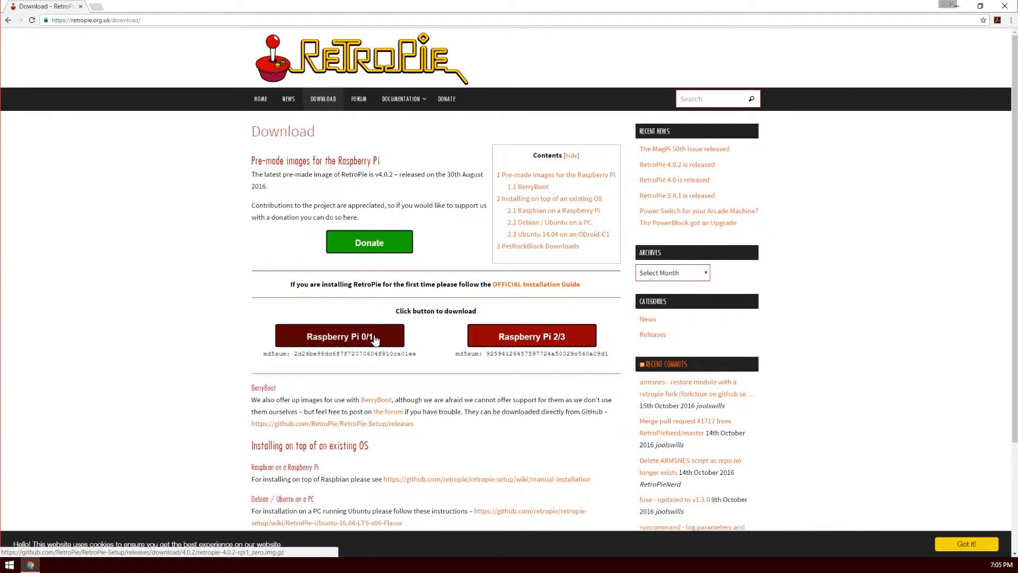
pyautogui.moveTo(496, 343)
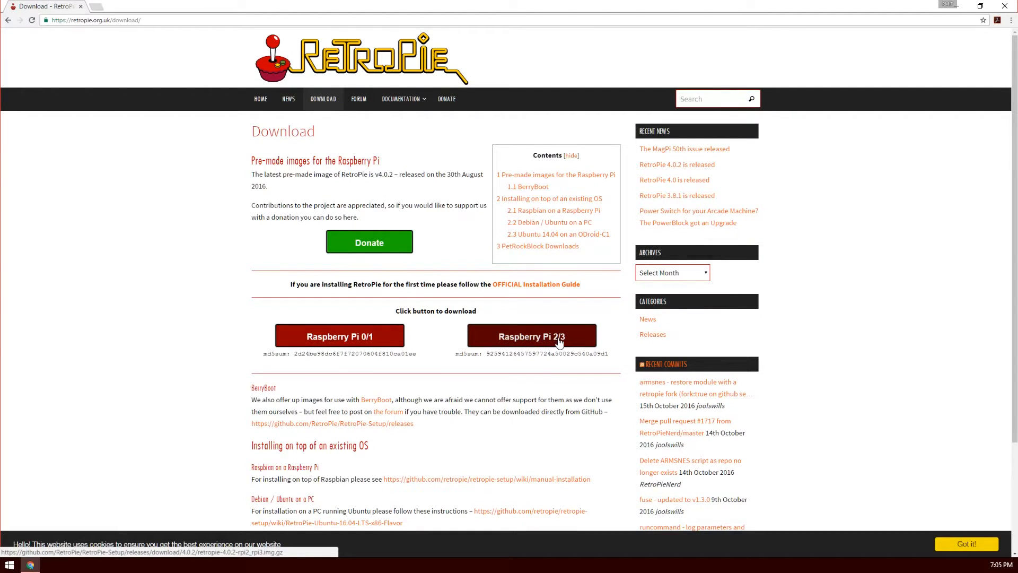
pyautogui.moveTo(356, 343)
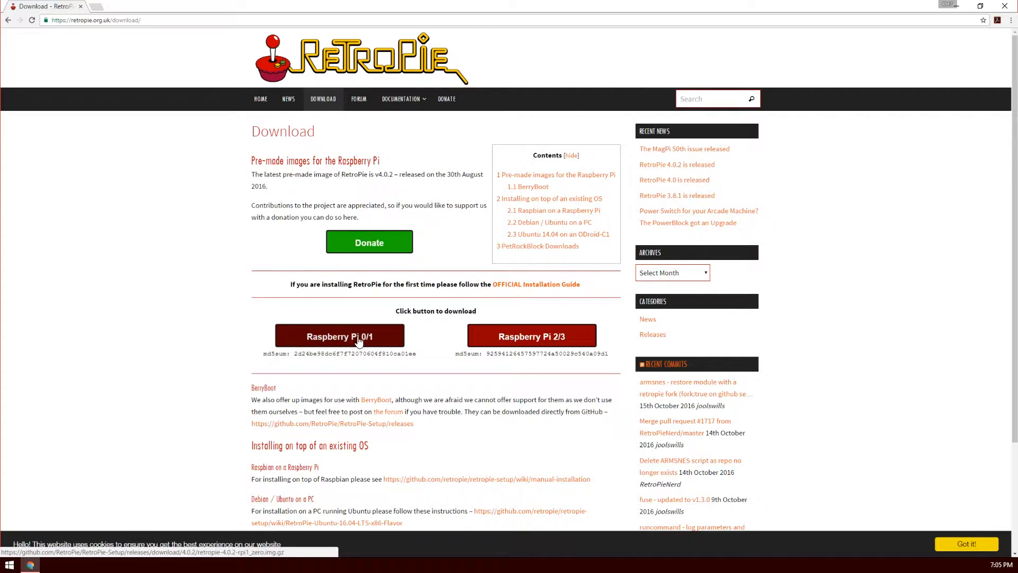
pyautogui.click(339, 336)
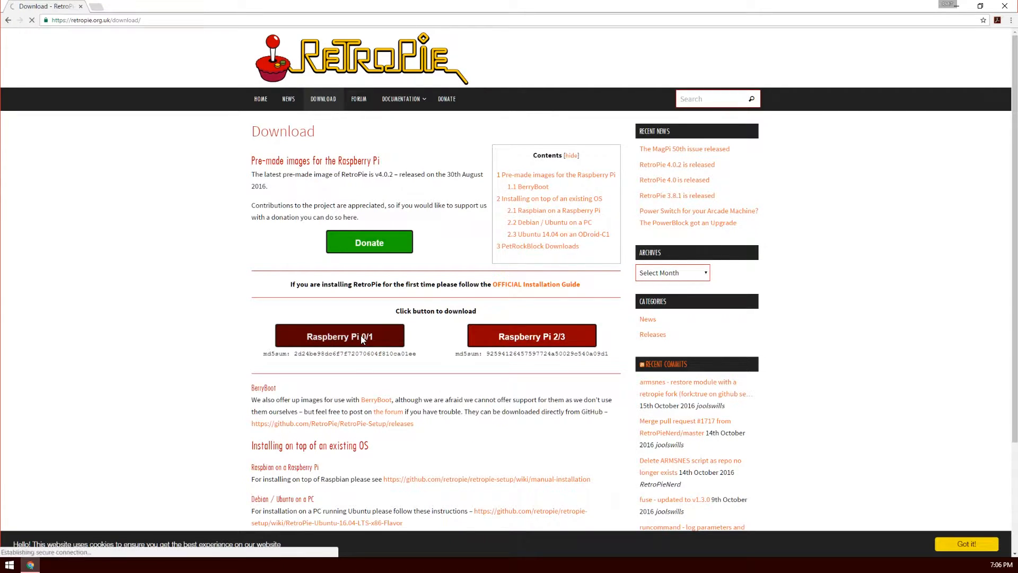
# Load the downloaded retropie-4.0.2-rpi1_zero .img file from Downloads as the image file.
pyautogui.click(339, 336)
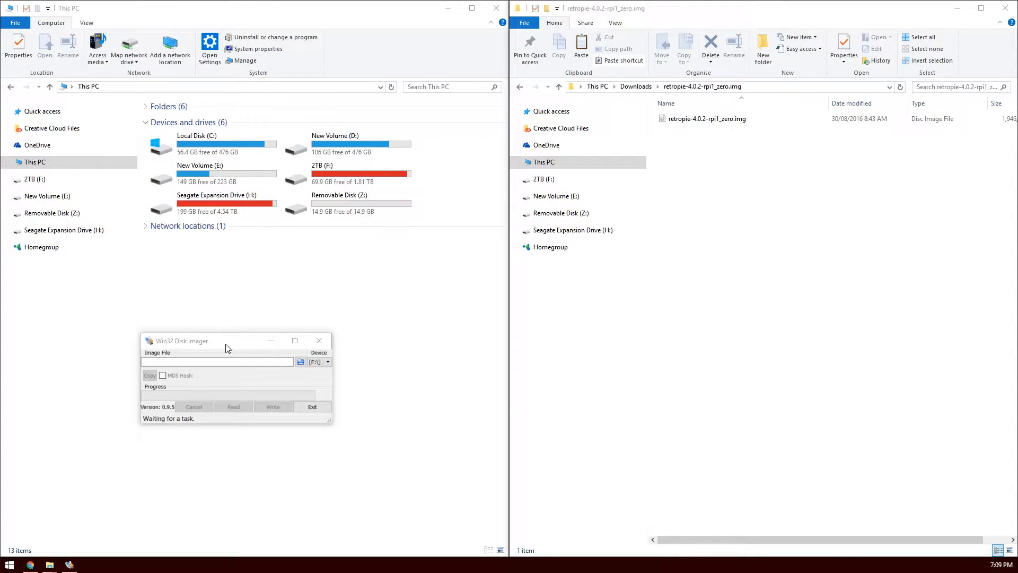
pyautogui.click(196, 340)
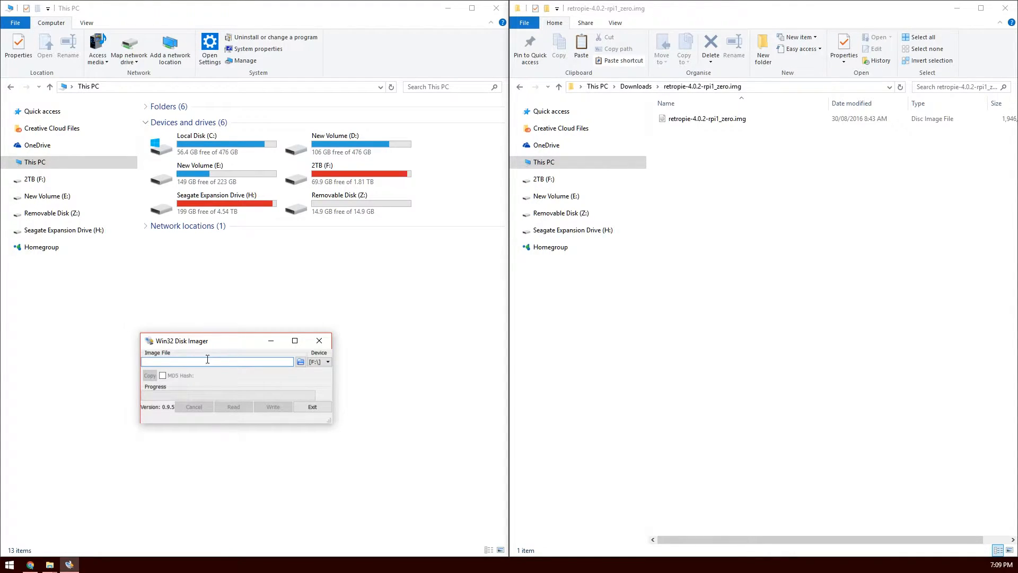
pyautogui.click(299, 361)
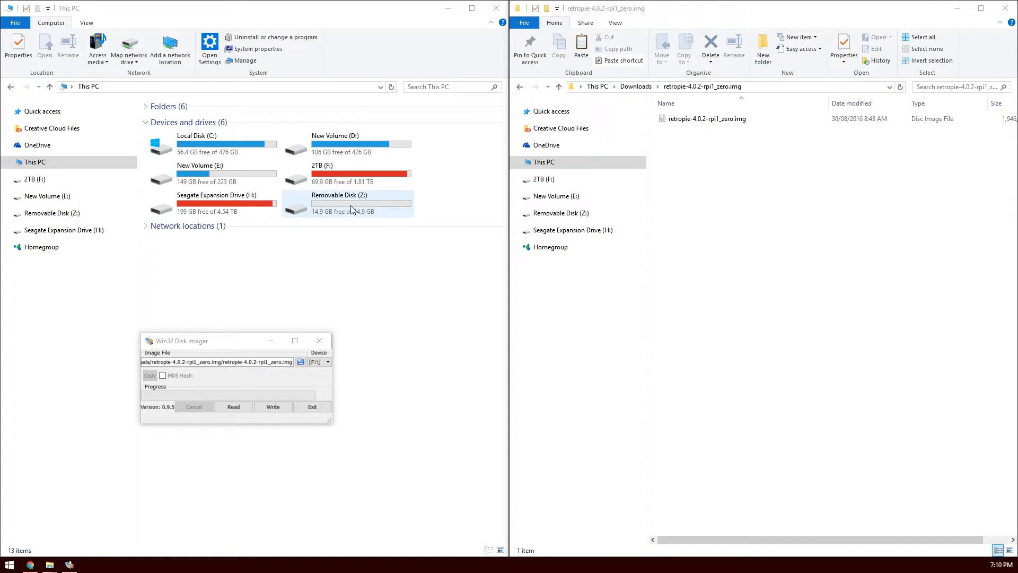
# Choose the removable Z: drive as the target device.
pyautogui.click(328, 361)
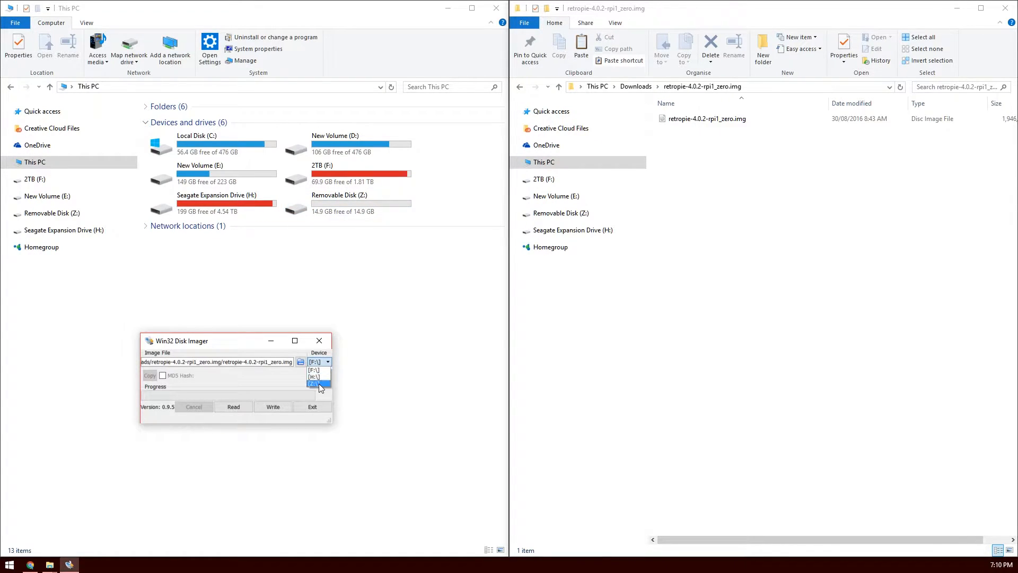
pyautogui.click(316, 384)
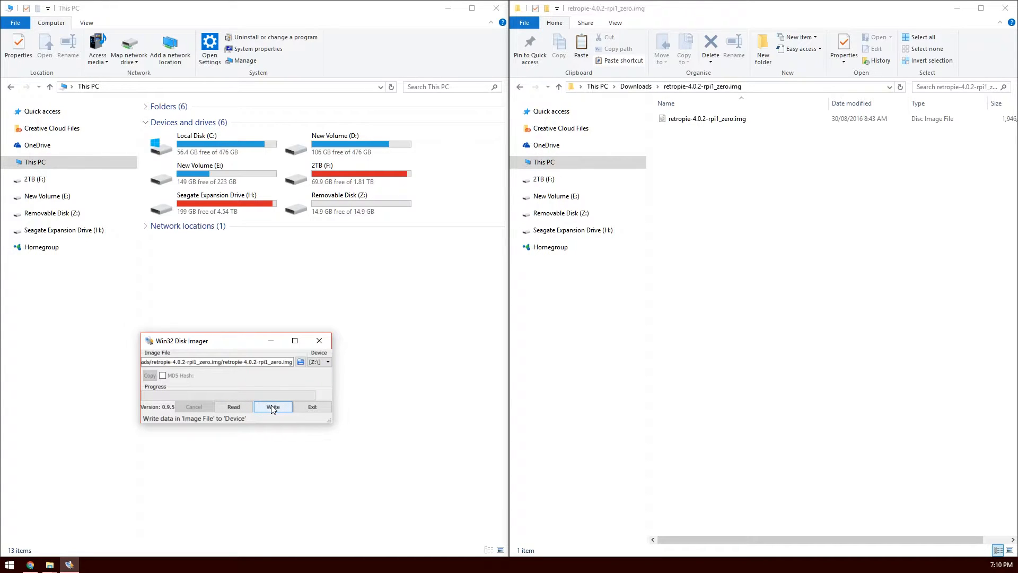
# Write the RetroPie image to the Z: SD card, confirming the overwrite and the success message.
pyautogui.click(273, 406)
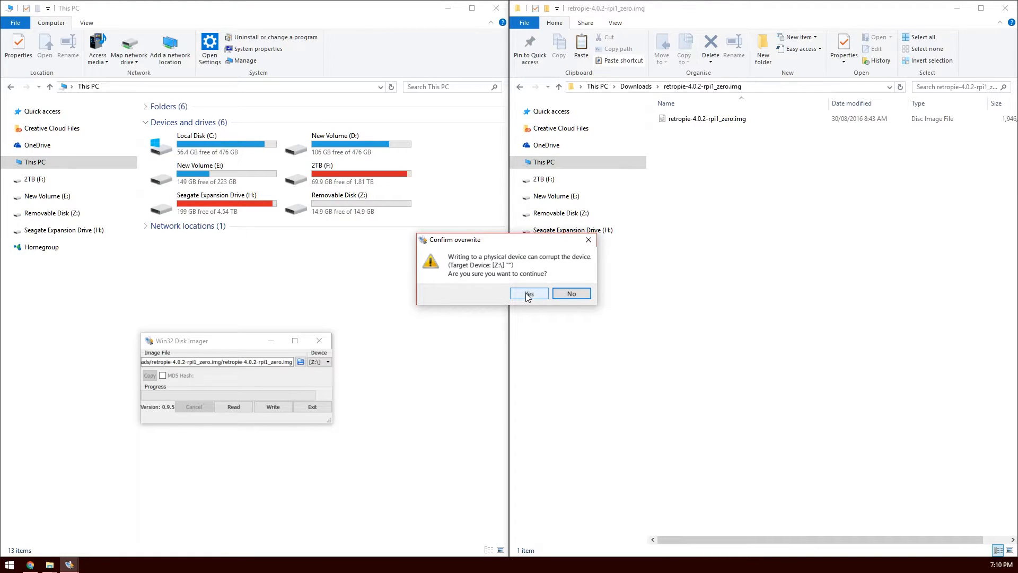
pyautogui.click(528, 293)
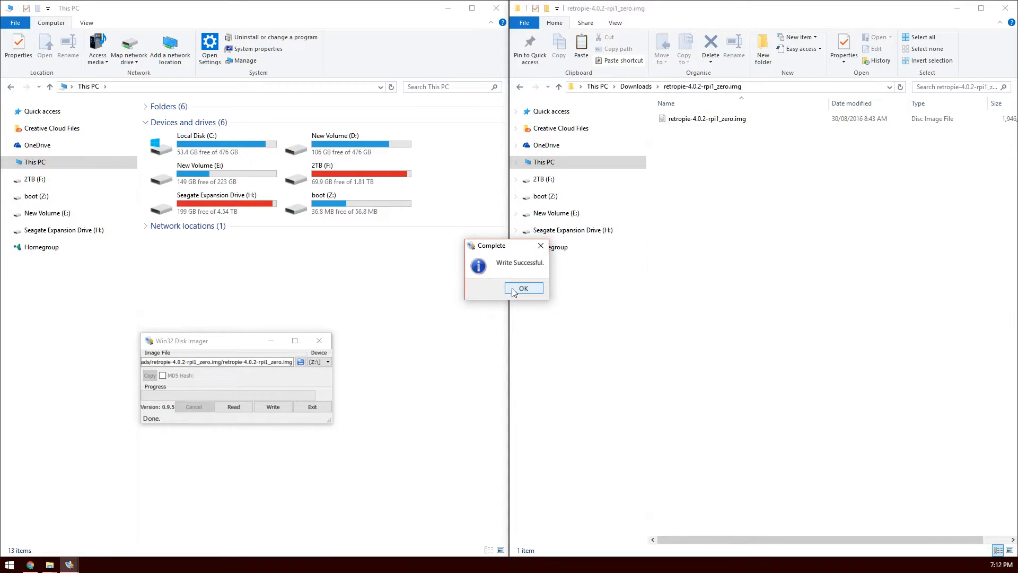
pyautogui.click(523, 288)
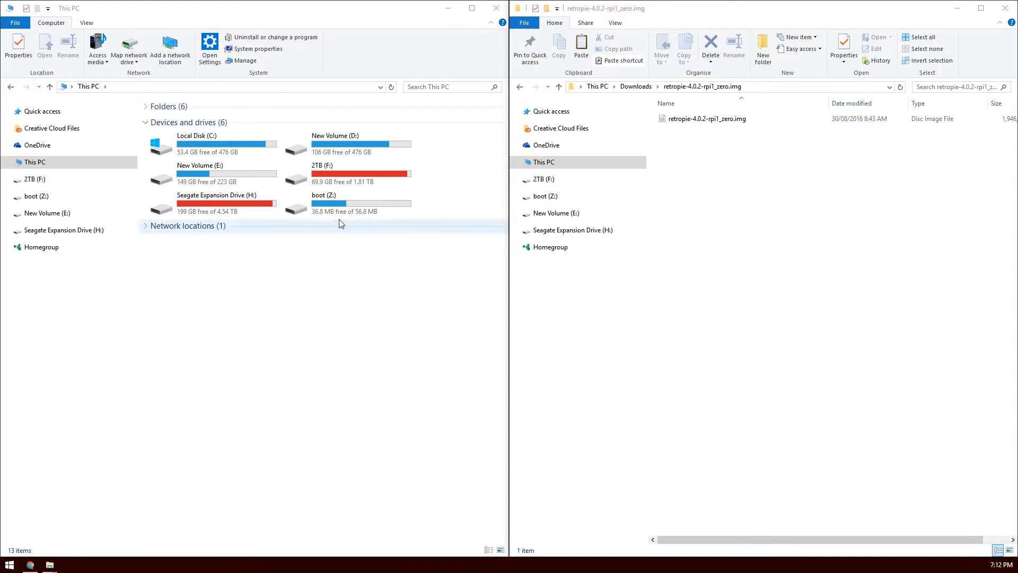
pyautogui.rightClick(322, 204)
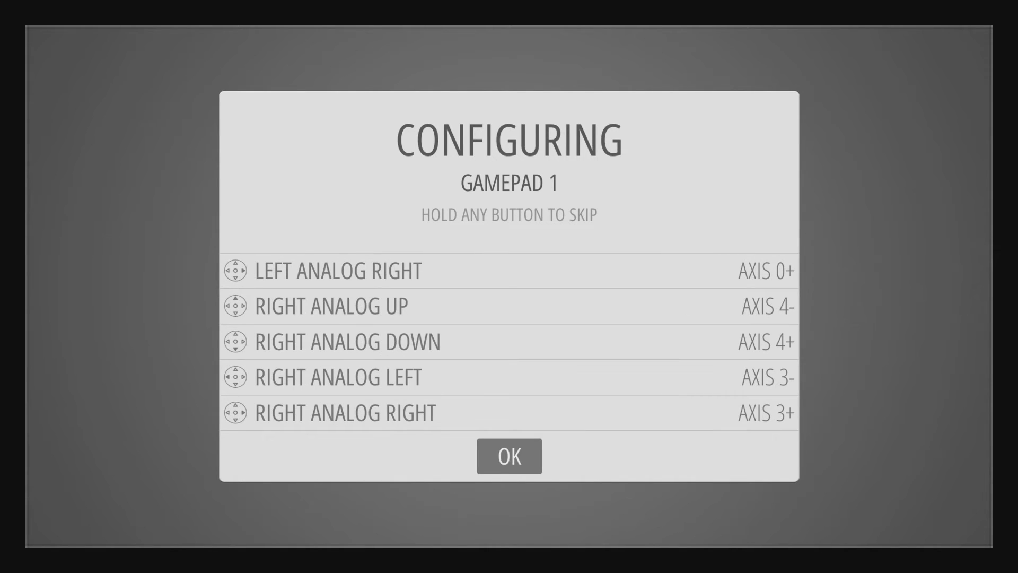
# Accept the gamepad 1 configuration and bring up the Quit menu from the Main Menu.
pyautogui.click(508, 455)
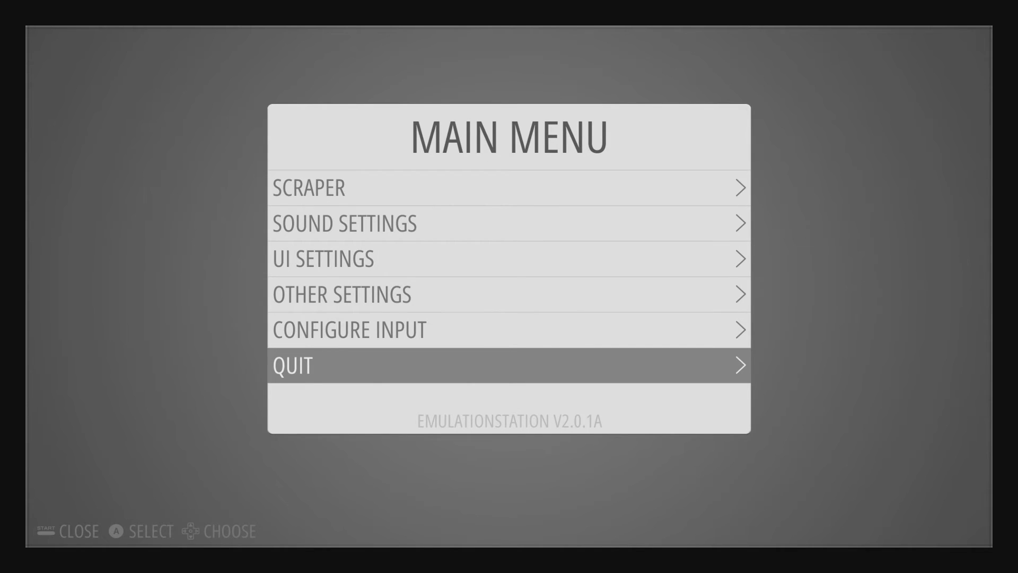
pyautogui.click(508, 365)
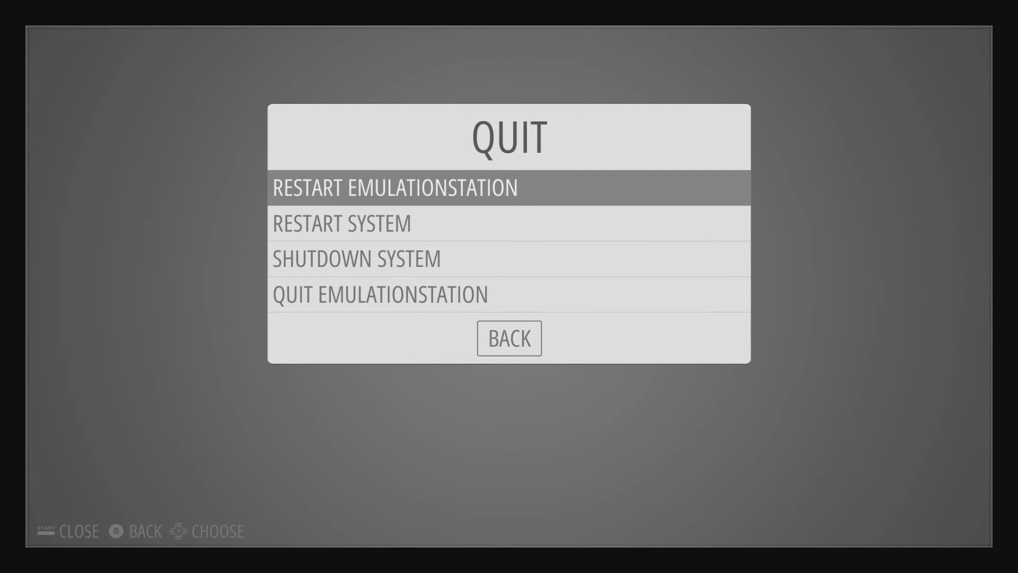